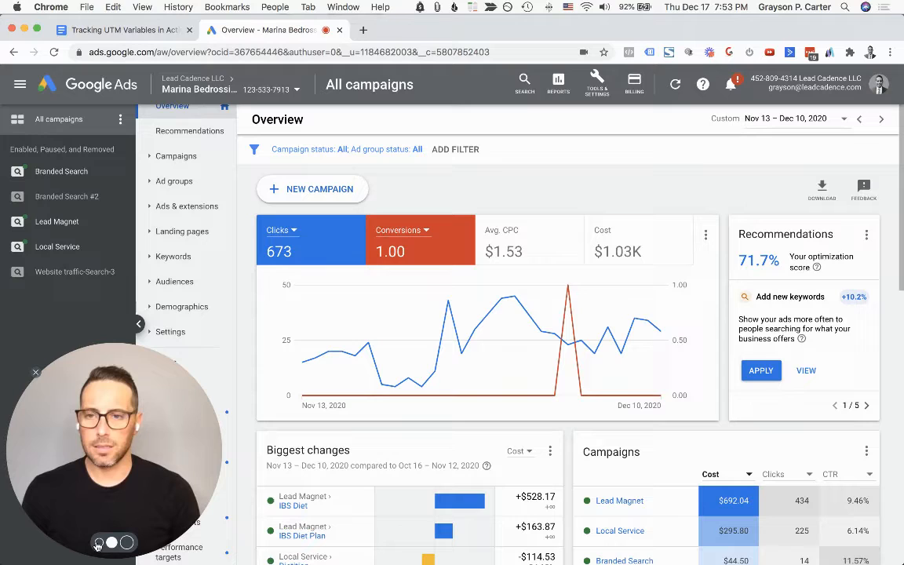
Step: Reveal the hidden navigation sections and go to Campaign settings for the Lead Cadence account
click(176, 331)
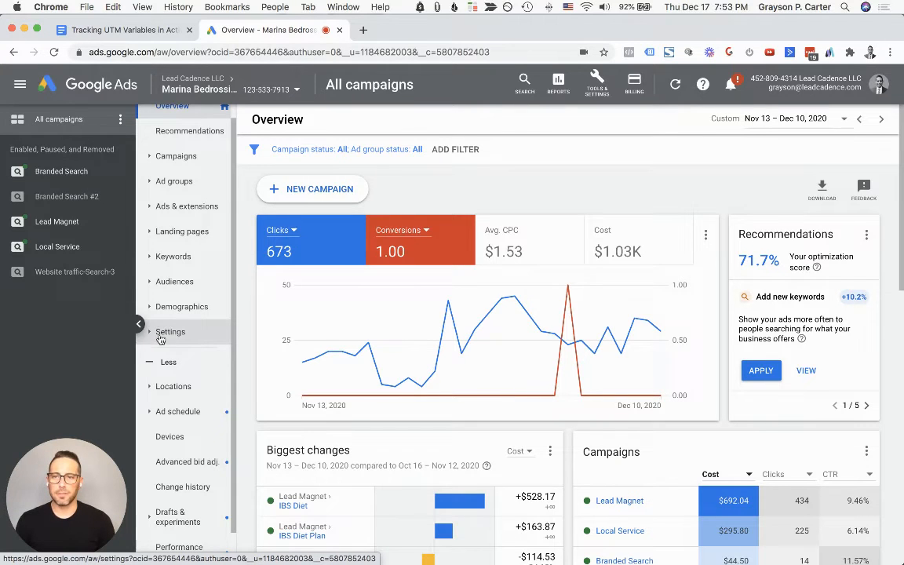
click(170, 331)
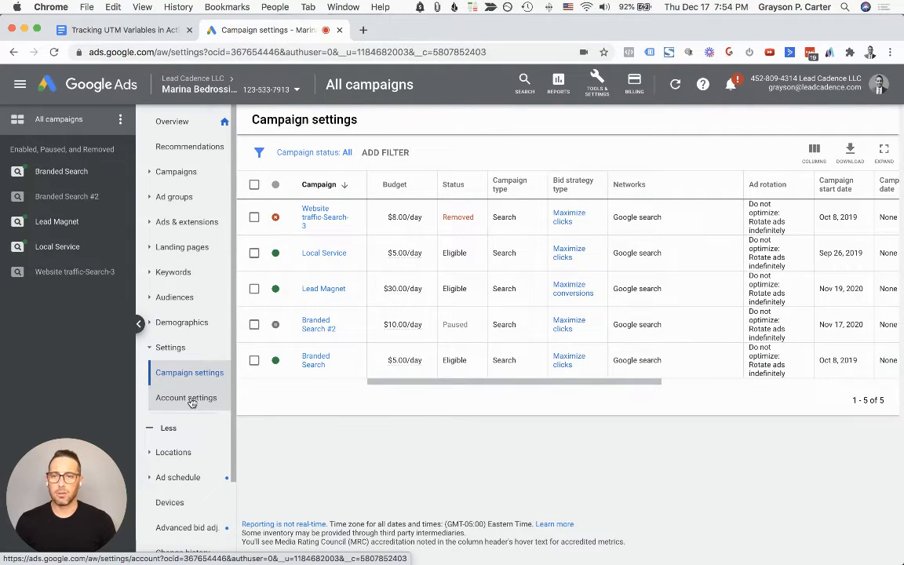
Step: Enter a UTM tracking template with campaign, keyword and creative parameters in Account settings
click(185, 398)
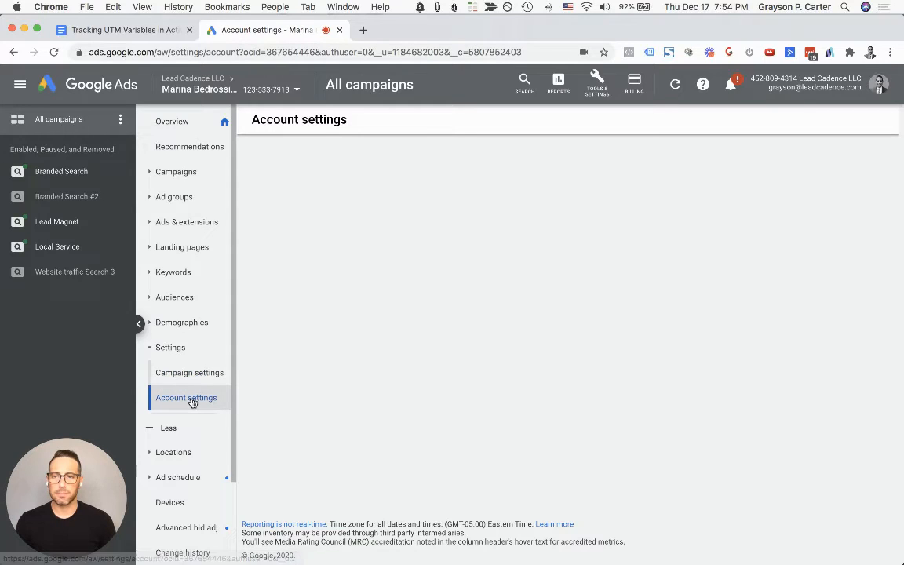
click(185, 397)
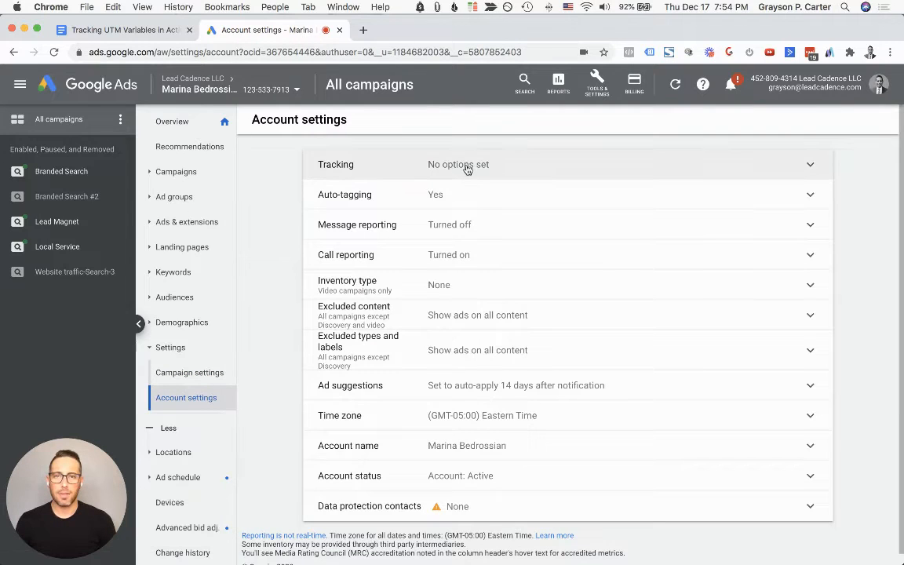
mouse_move(442, 166)
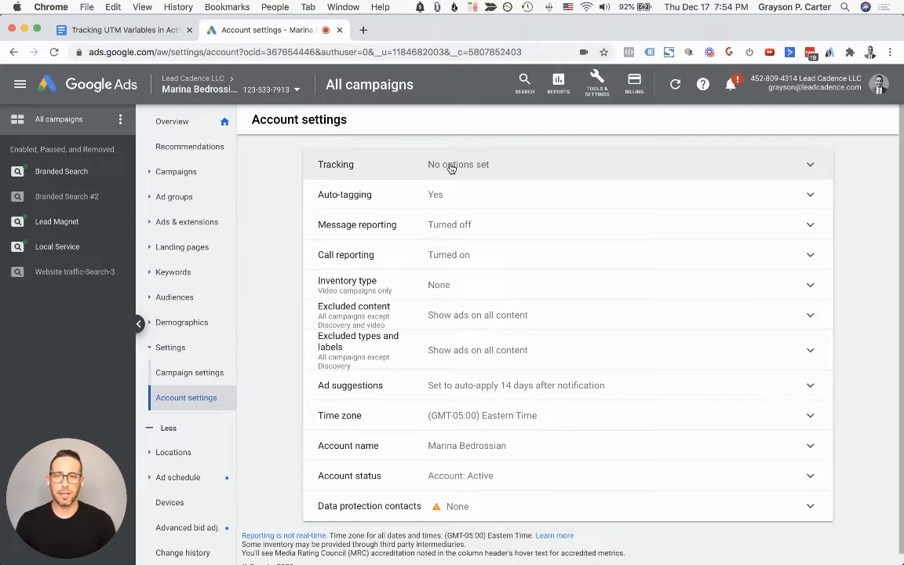
click(458, 164)
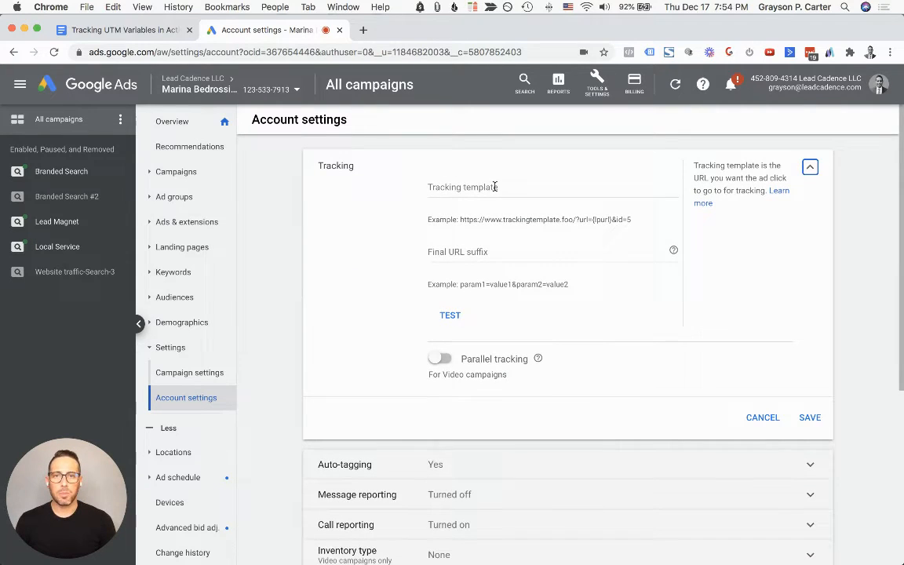
click(503, 186)
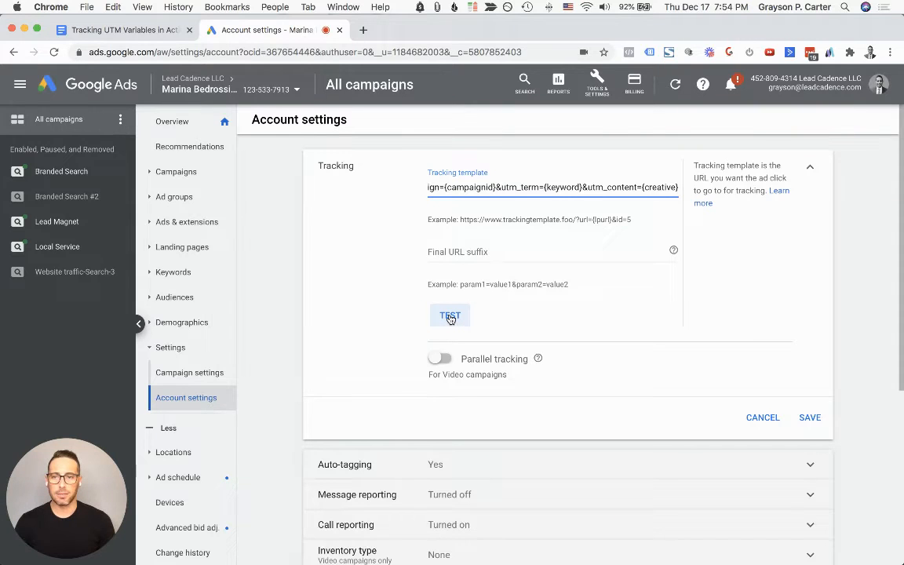
Step: Test the tracking template so all 10 sample ad URLs report their landing page found
click(449, 314)
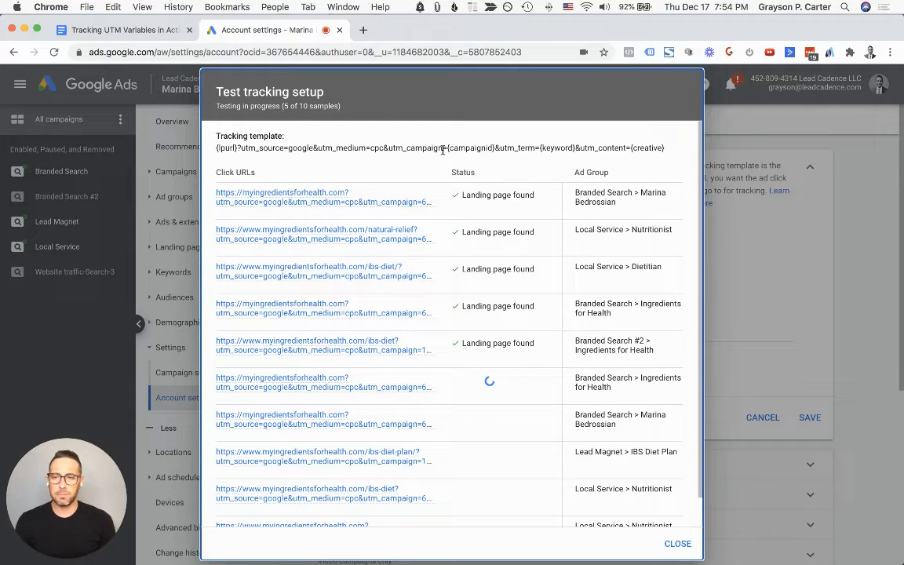
scroll(down, 3)
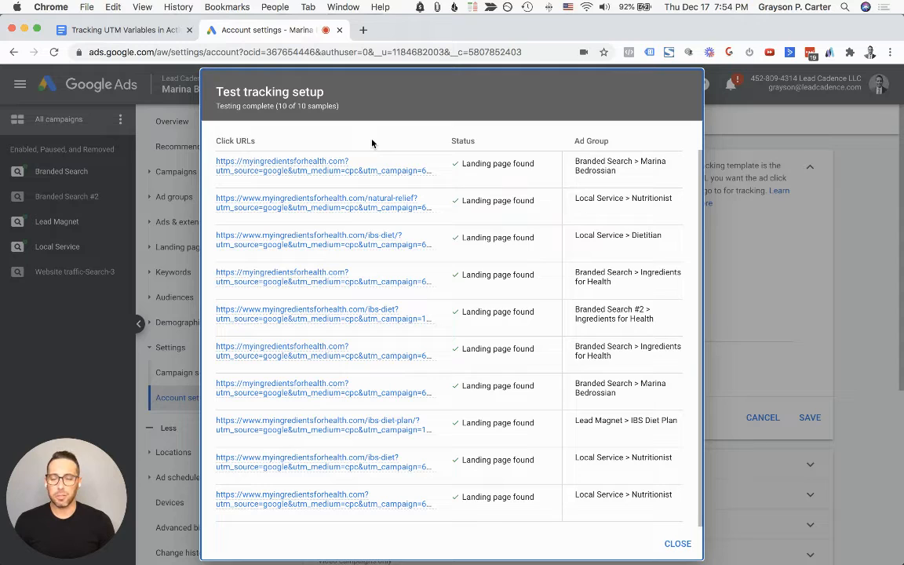
mouse_move(314, 170)
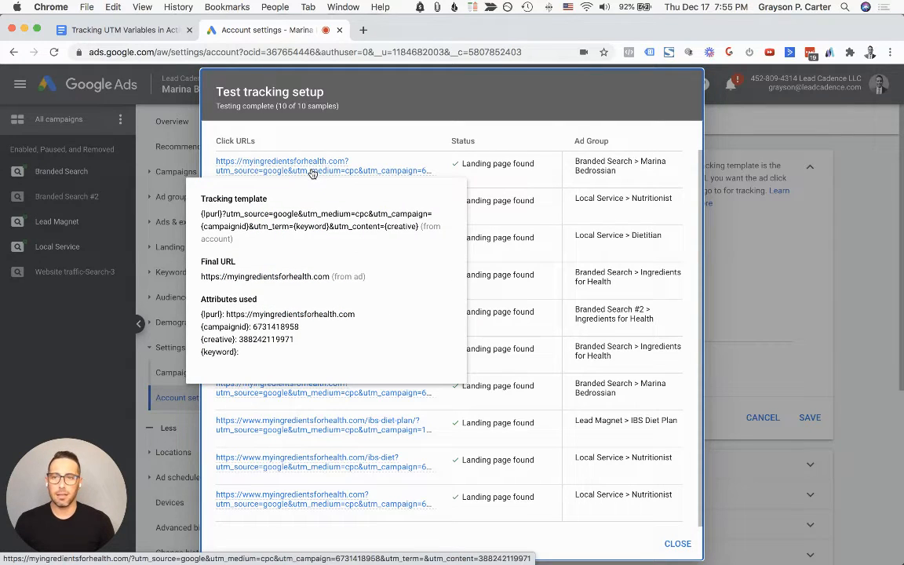
mouse_move(361, 143)
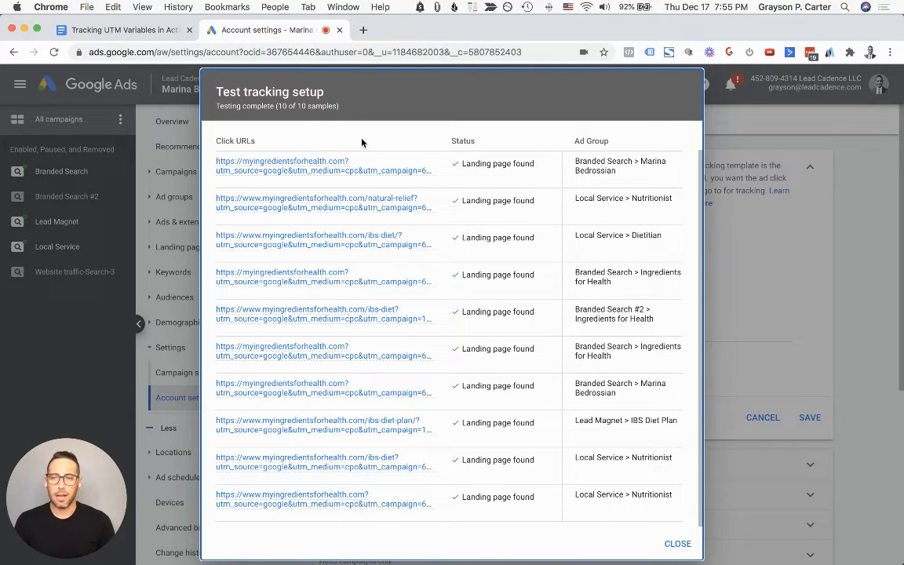
mouse_move(292, 167)
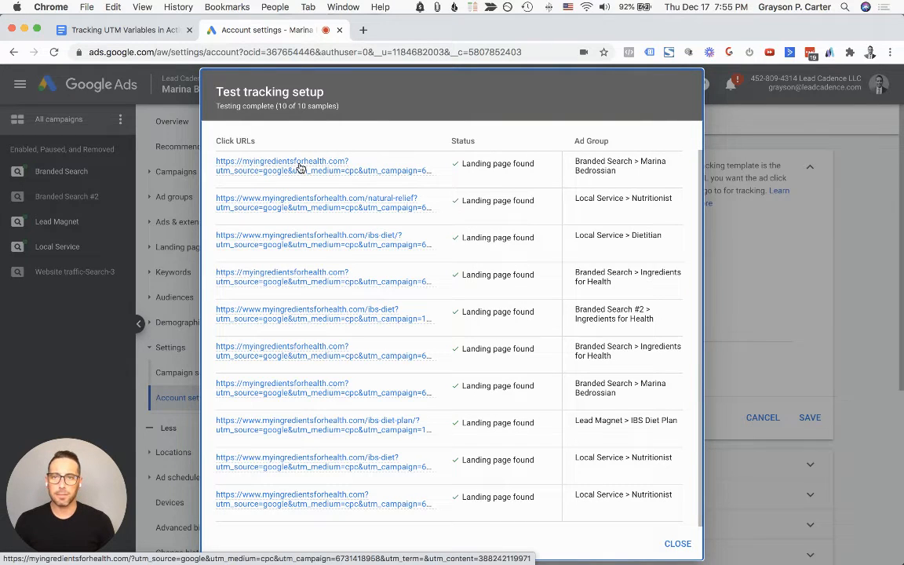
Step: Verify the first sample URL opens the Holistic Nutritionist homepage with UTM parameters, then return to Google Ads
click(282, 160)
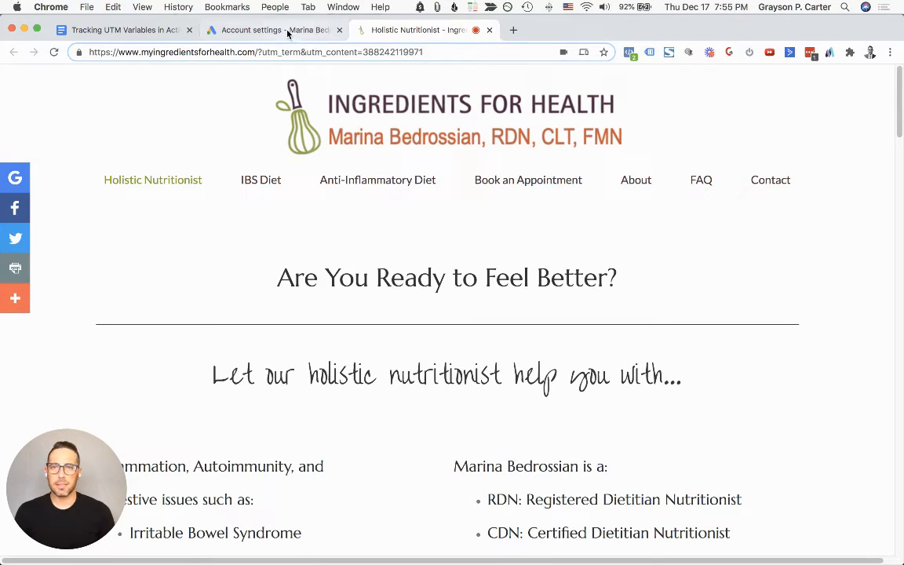
mouse_move(287, 35)
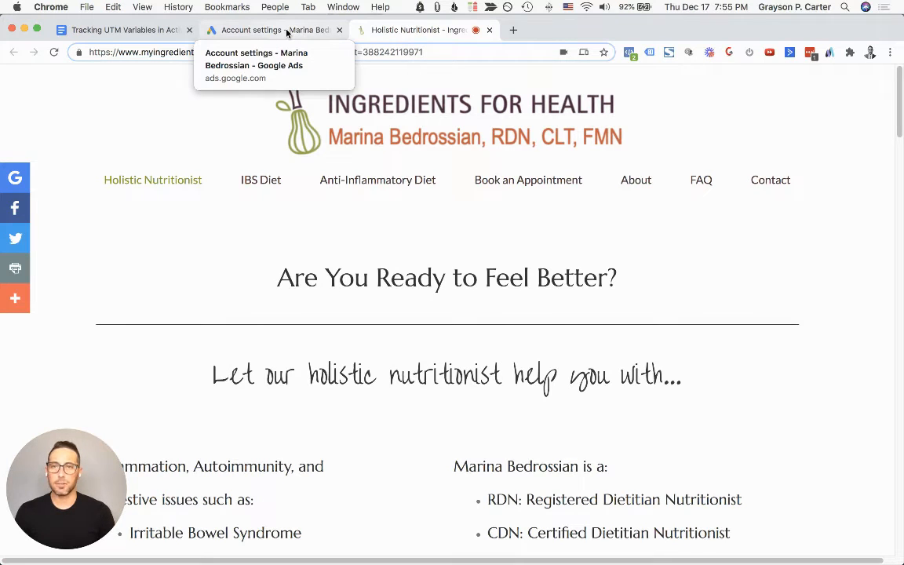
click(266, 30)
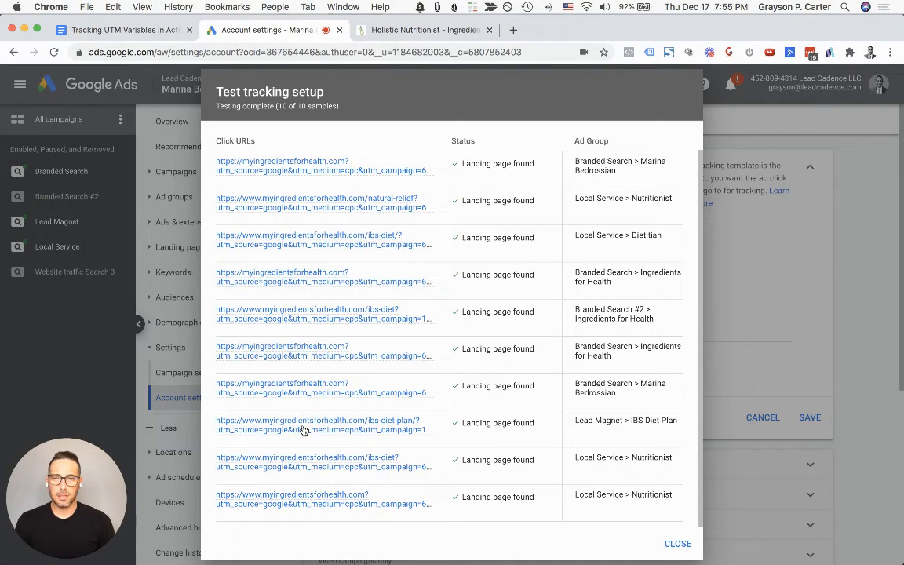
mouse_move(306, 424)
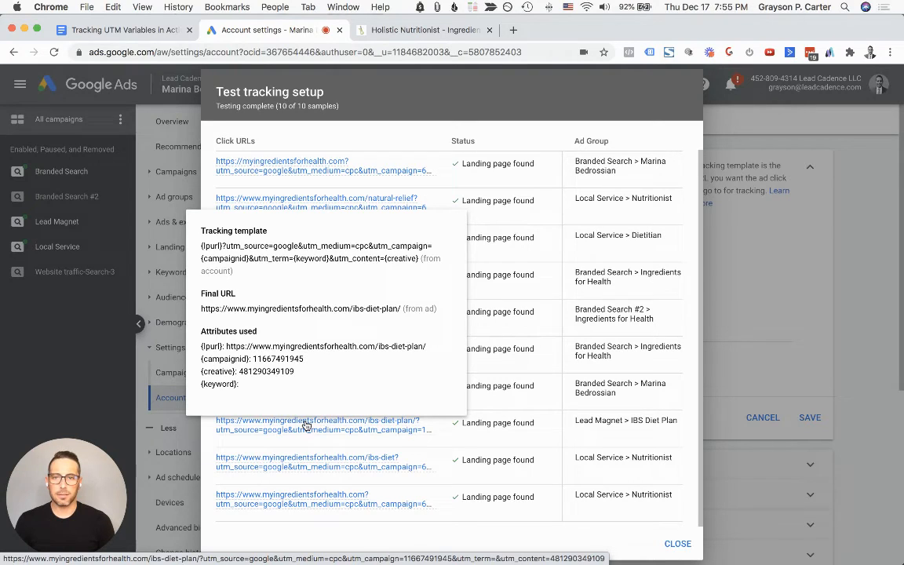
Step: Verify the IBS Diet Plan sample URL opens its tagged landing page, then return to the test results
click(317, 421)
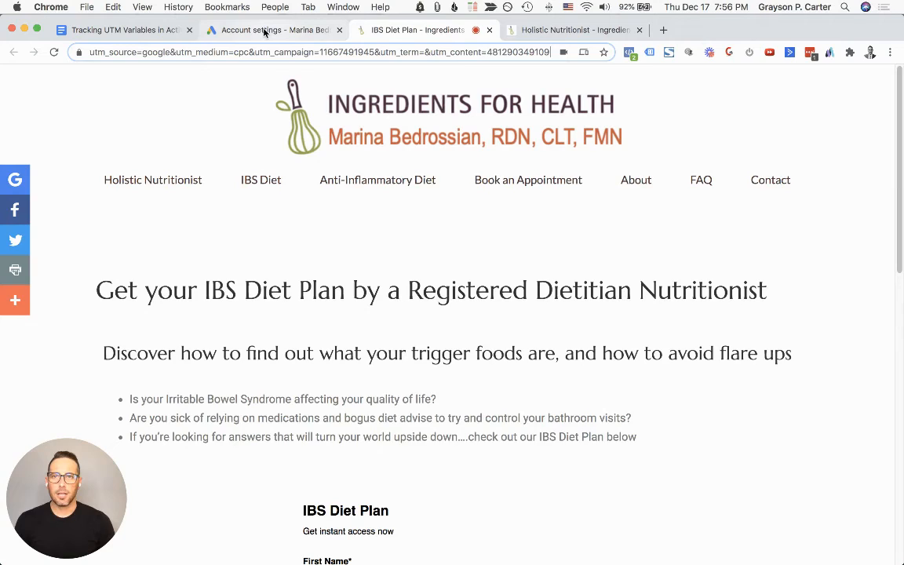
click(267, 30)
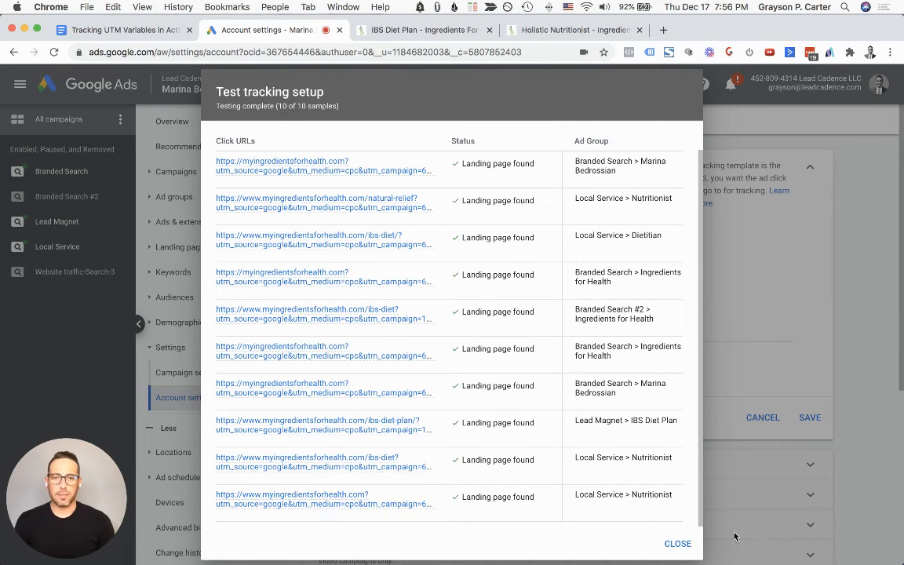
Step: Close the test results and save the template so Tracking reads 'Using URL tracking options'
click(677, 543)
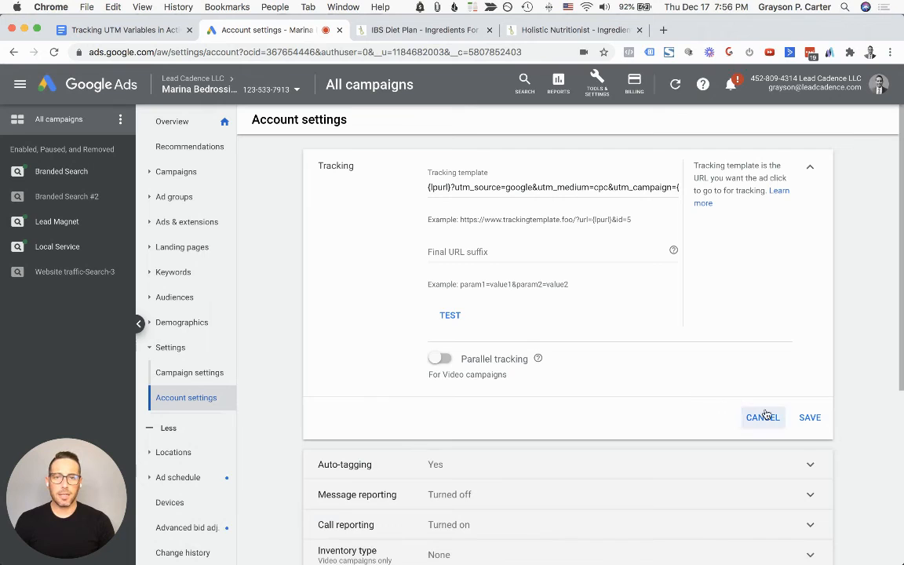
click(810, 418)
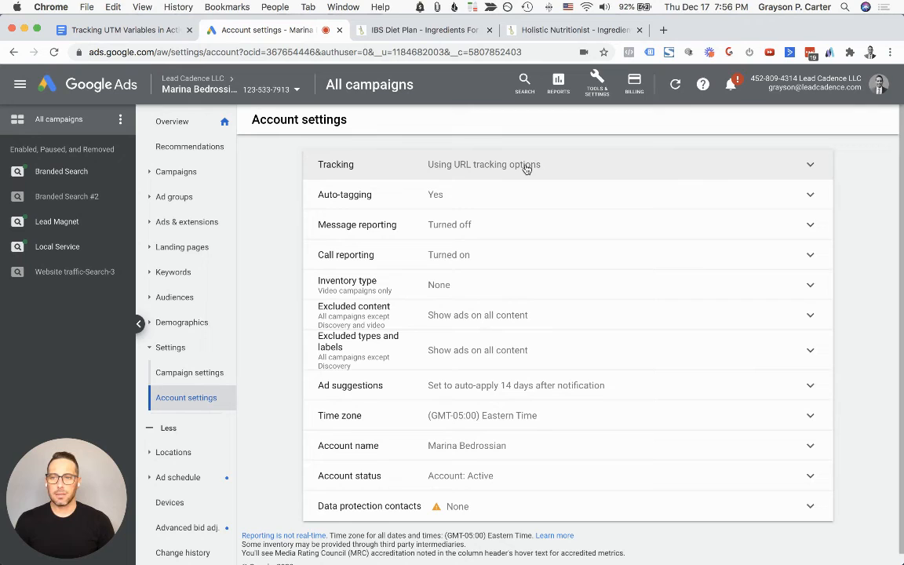
mouse_move(278, 214)
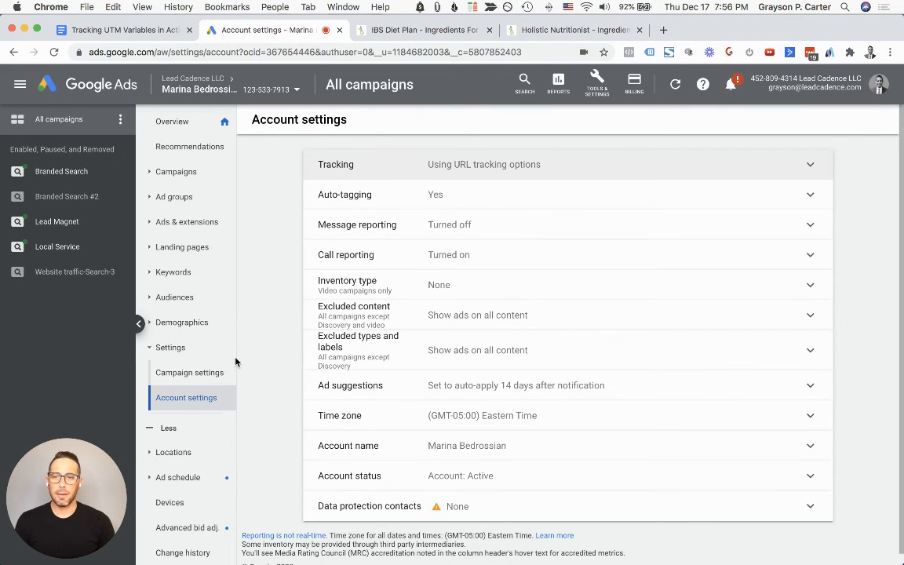
mouse_move(267, 233)
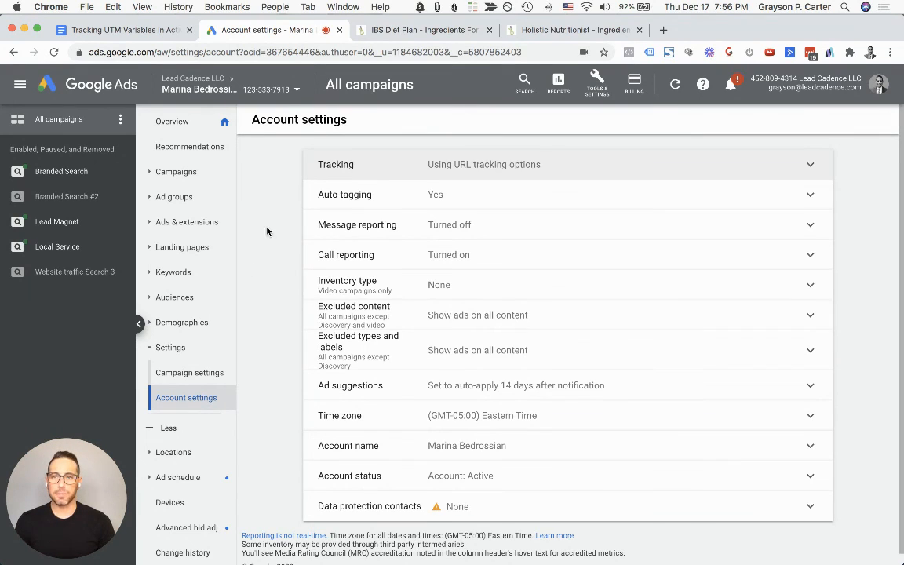
mouse_move(270, 226)
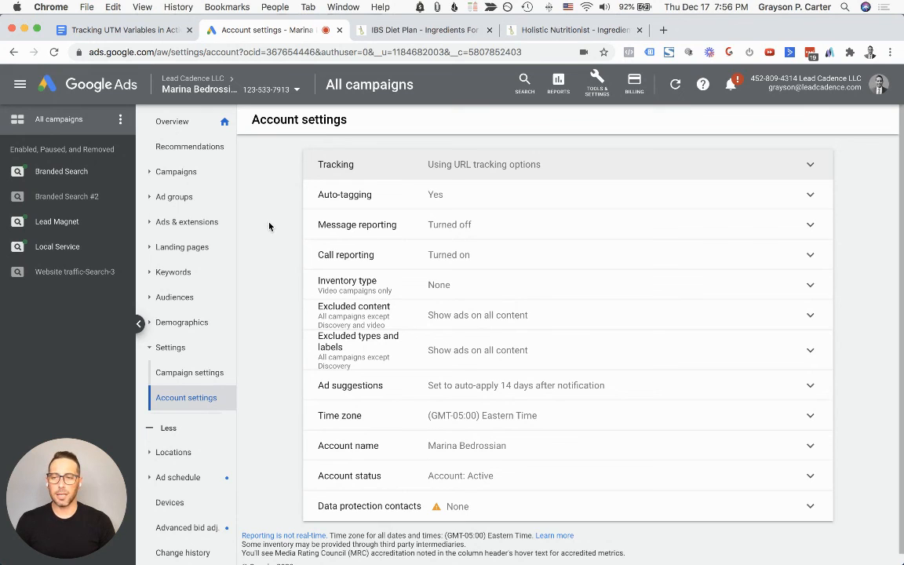
mouse_move(264, 213)
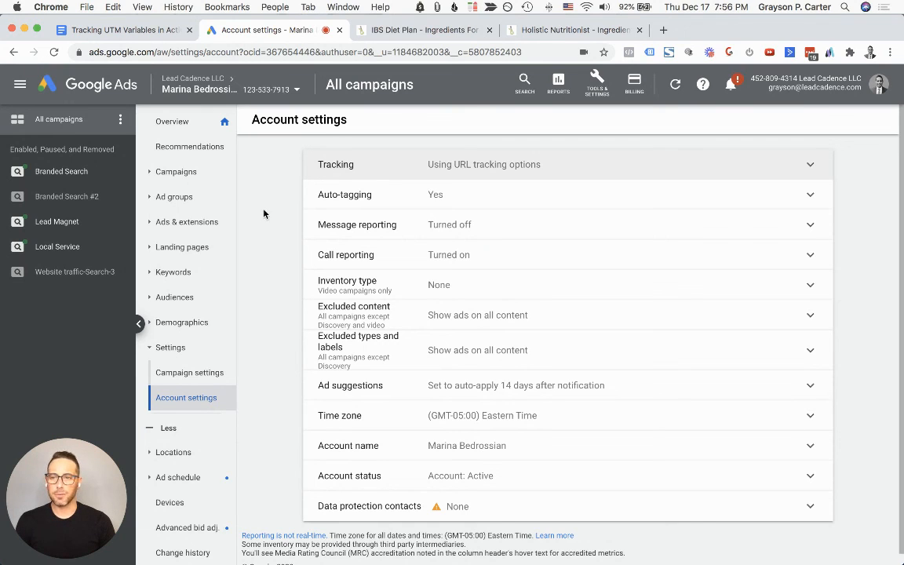